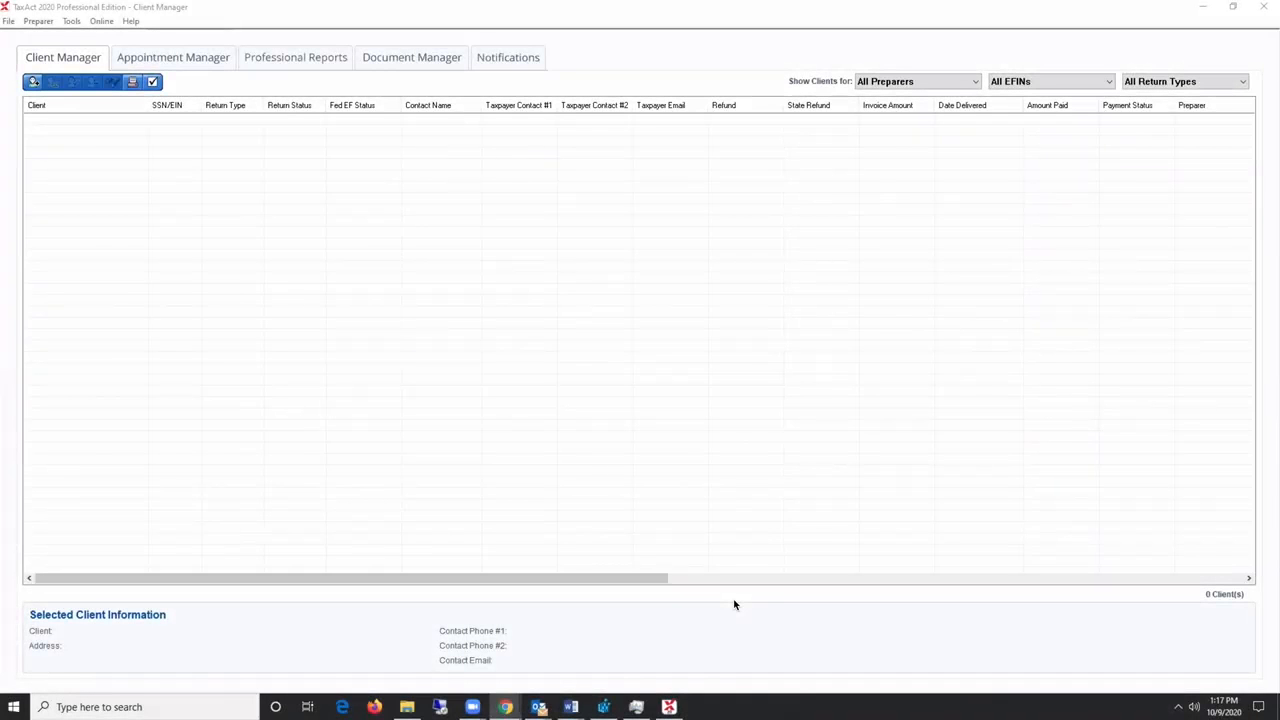
mouse_move(290, 248)
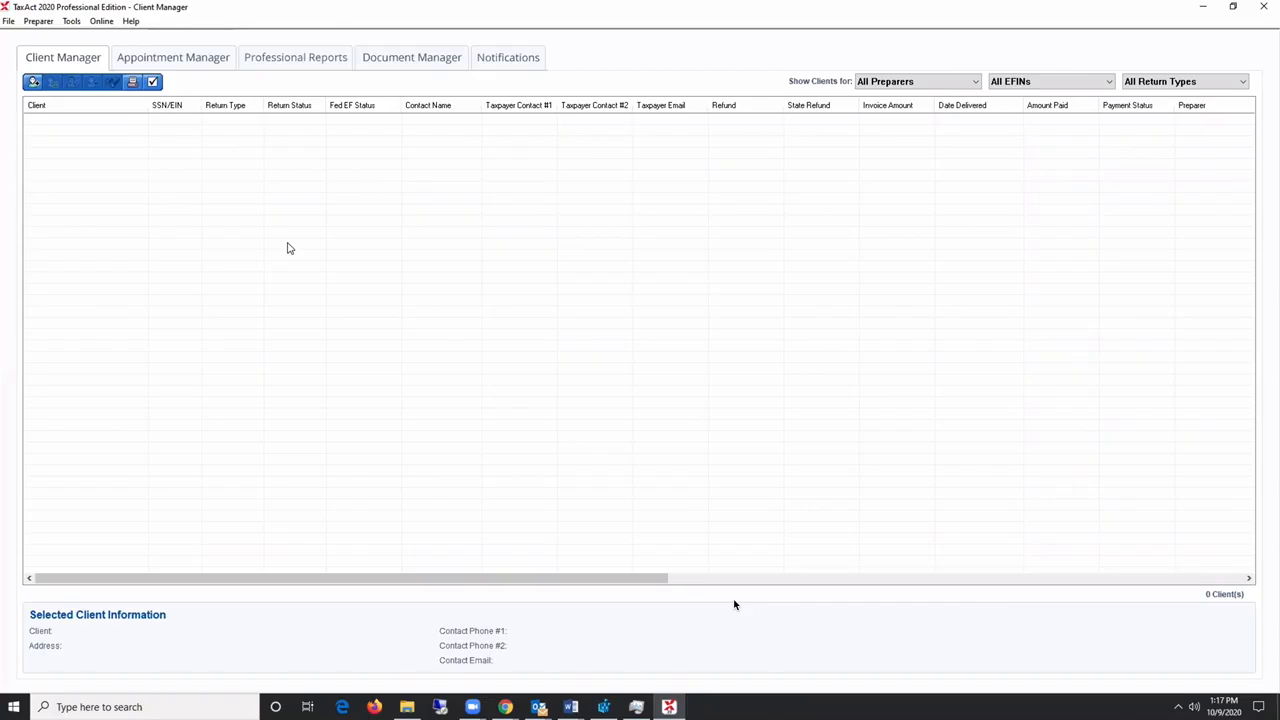
mouse_move(252, 234)
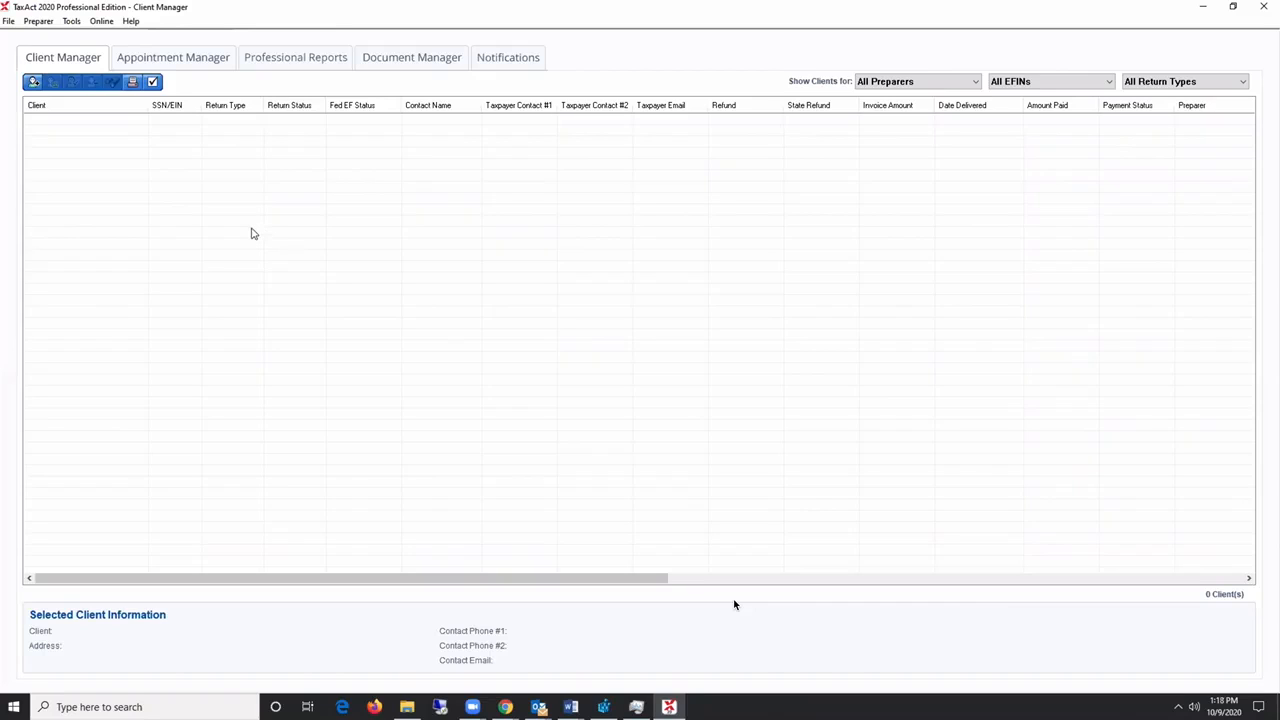
mouse_move(236, 230)
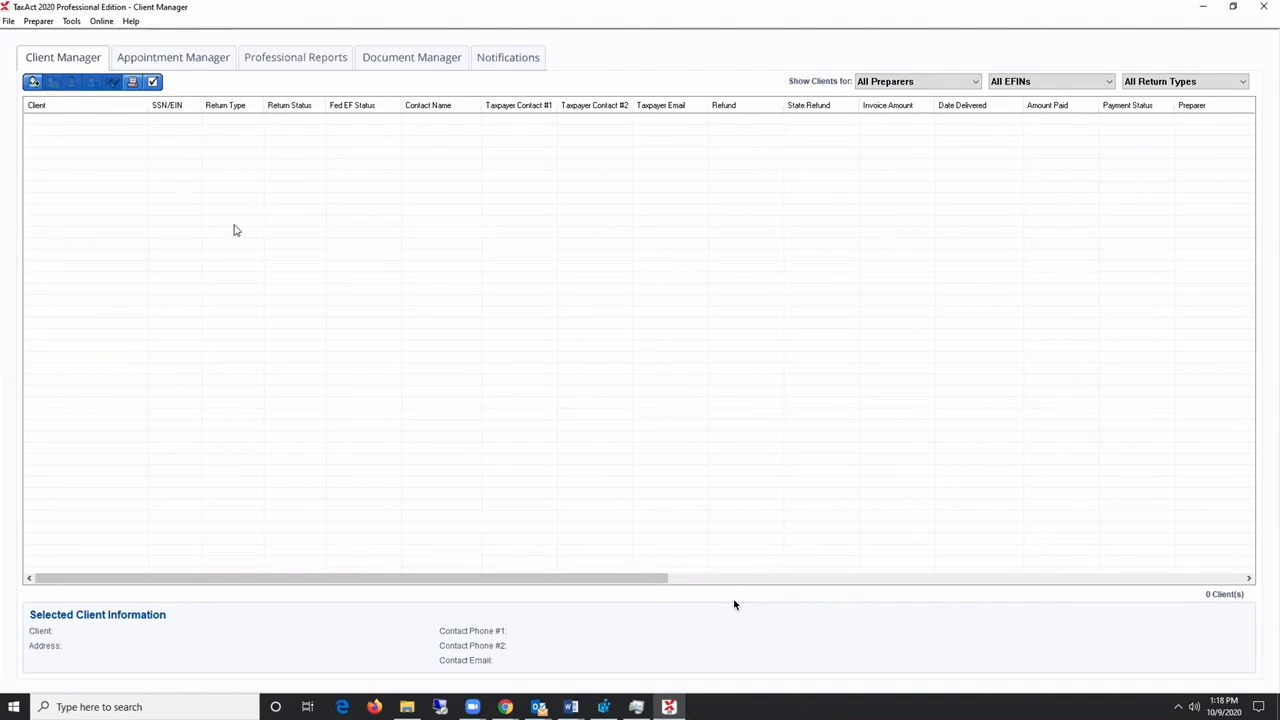
mouse_move(32, 82)
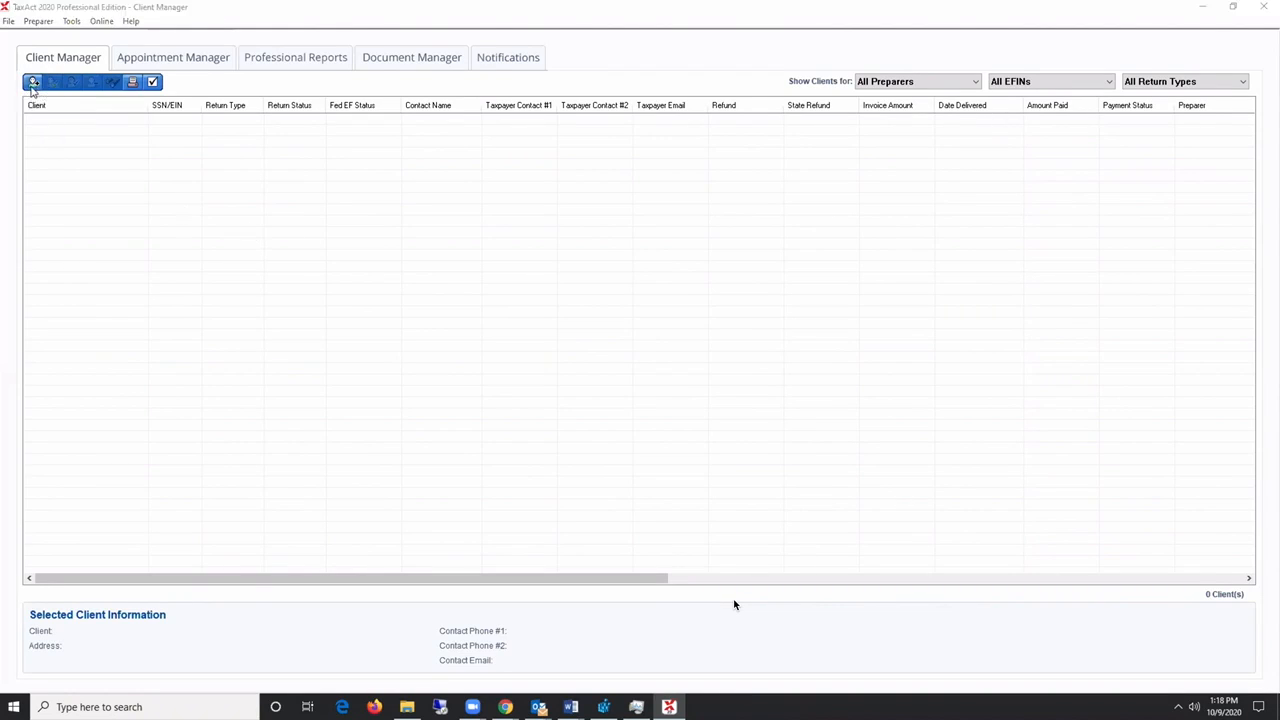
- Add a new 2020 client of type 1040 Client, reaching the blank taxpayer details form
left_click(32, 80)
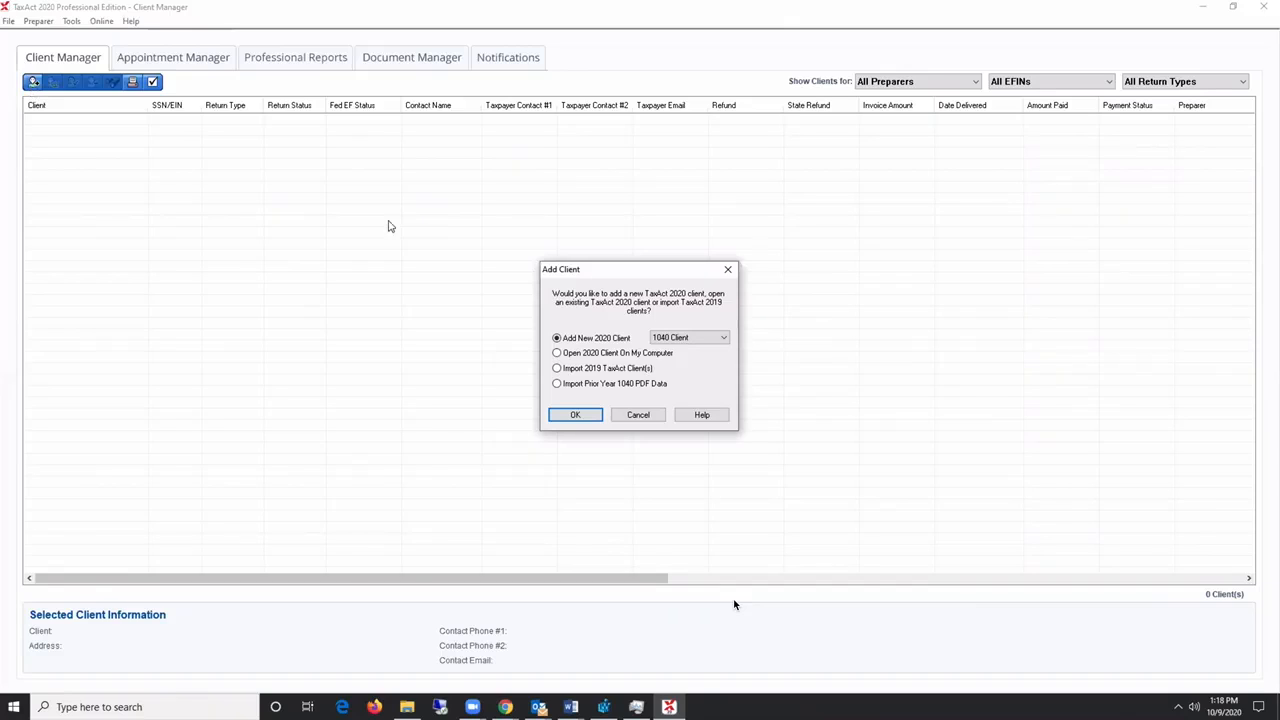
left_click(688, 336)
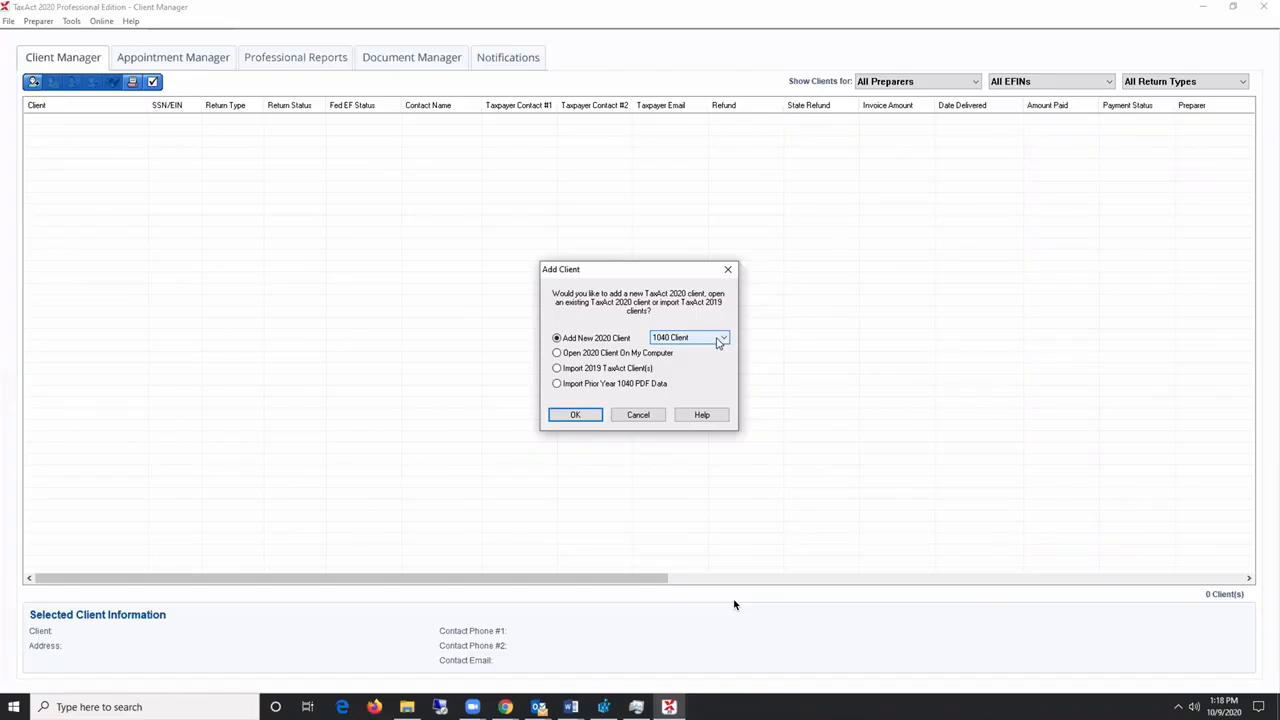
left_click(720, 336)
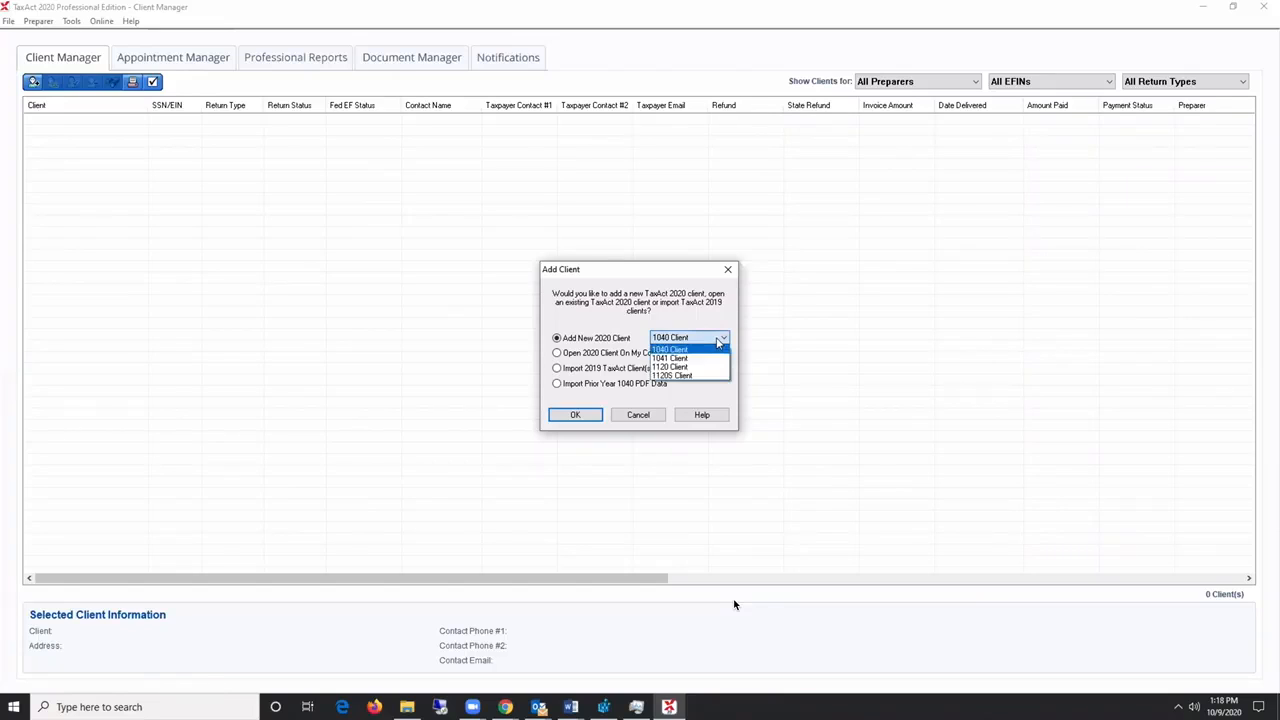
mouse_move(670, 358)
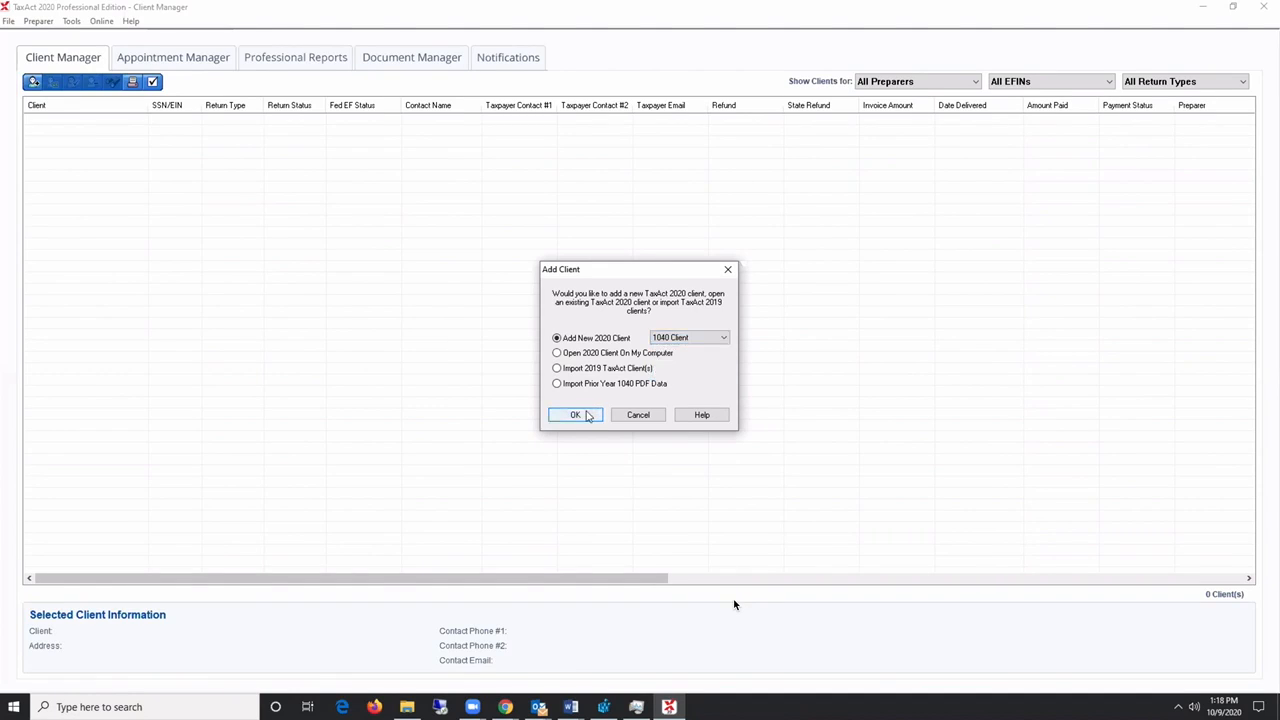
left_click(576, 414)
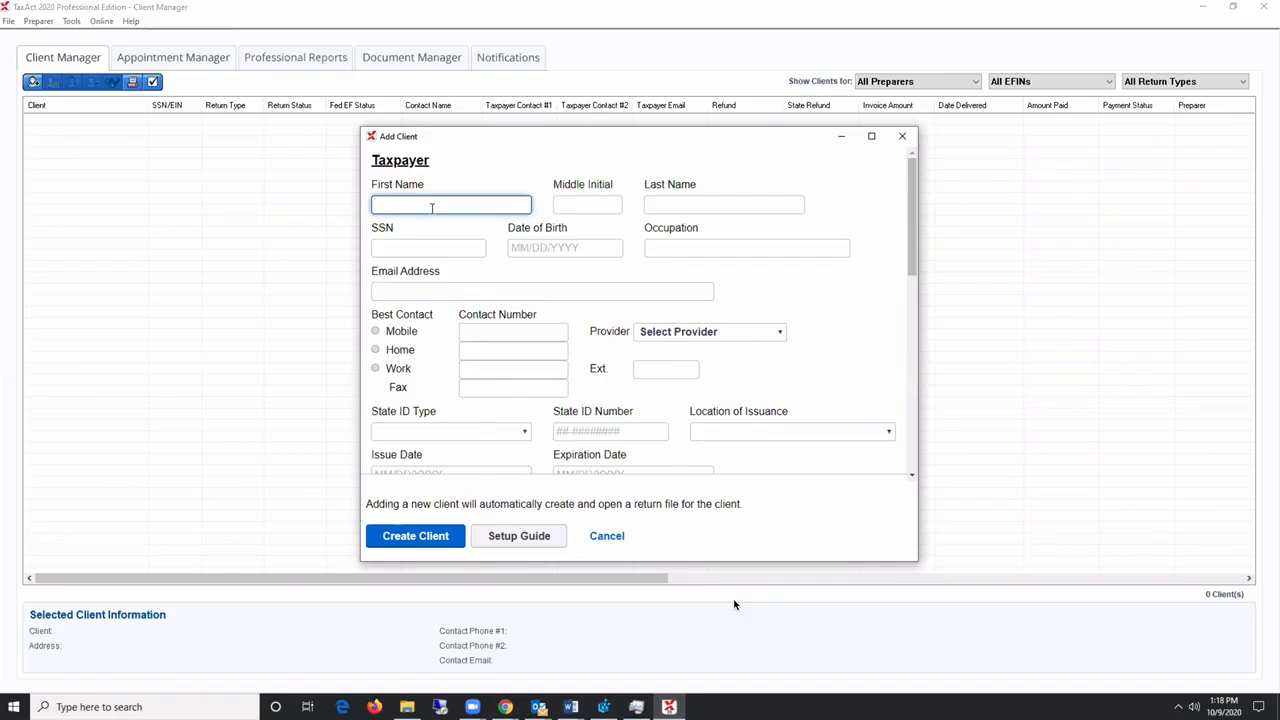
- Enter first name John and last name Smith and create the client
type("John")
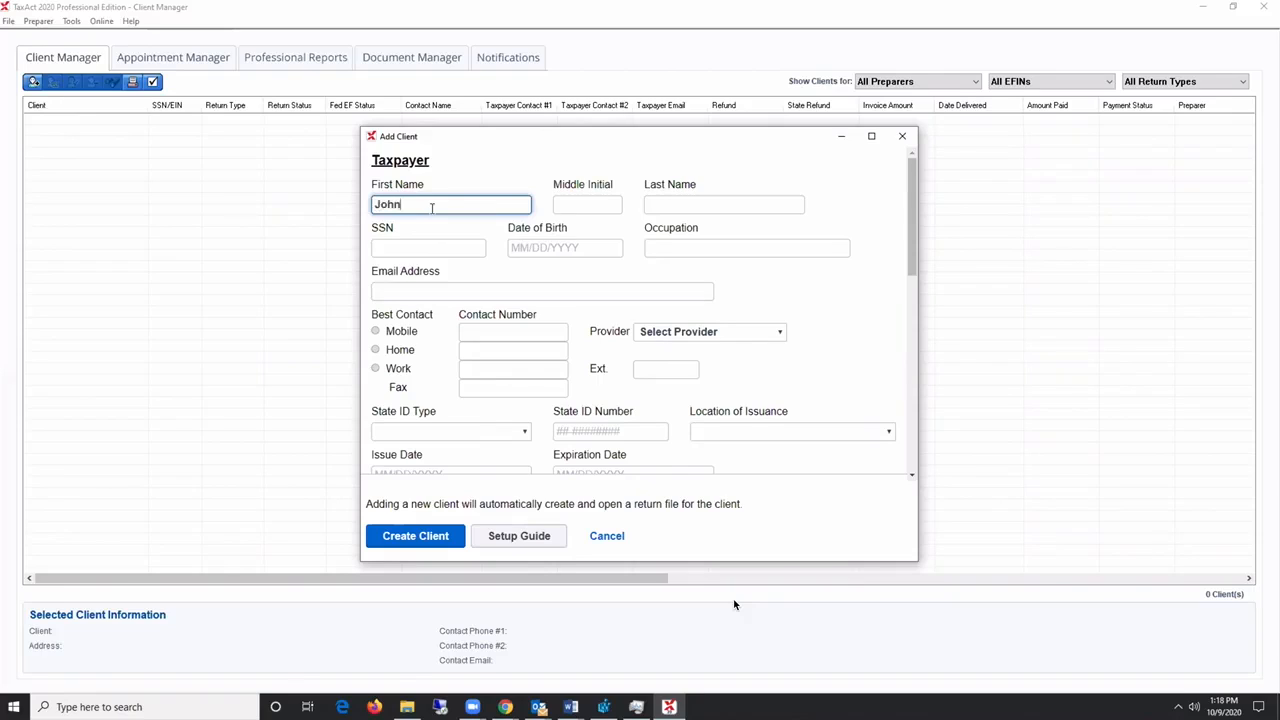
type("Smith")
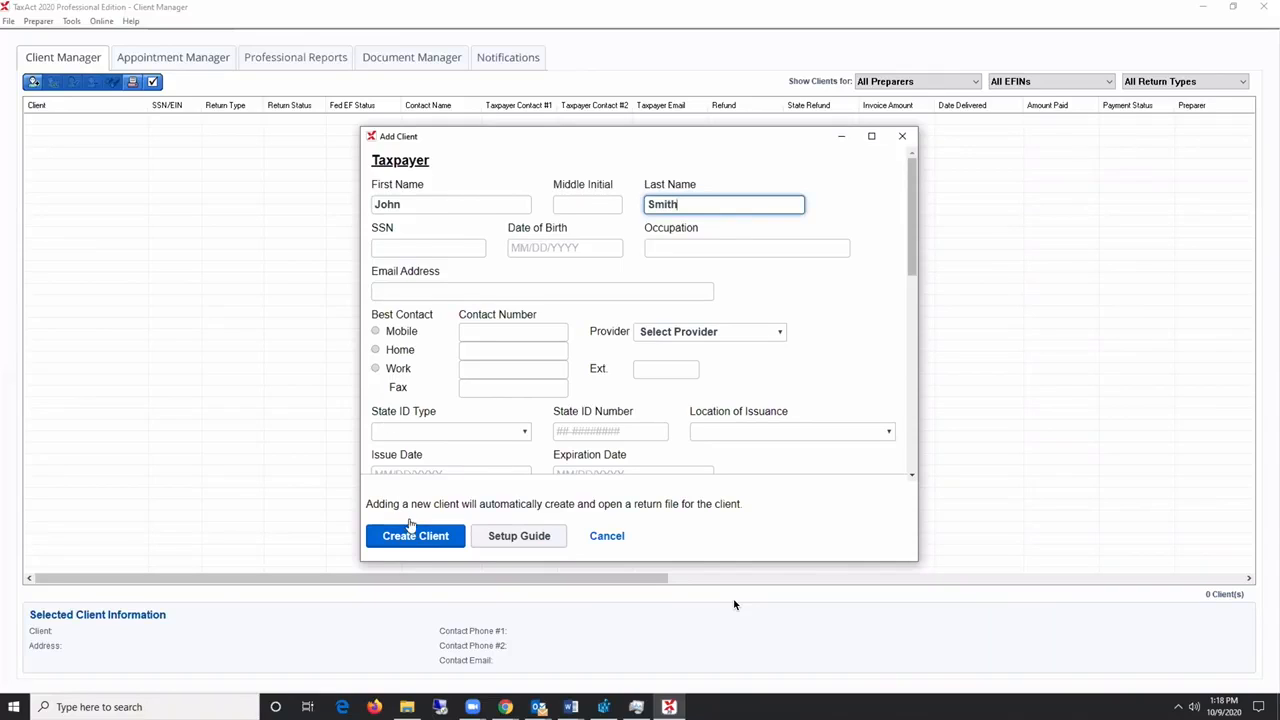
left_click(416, 536)
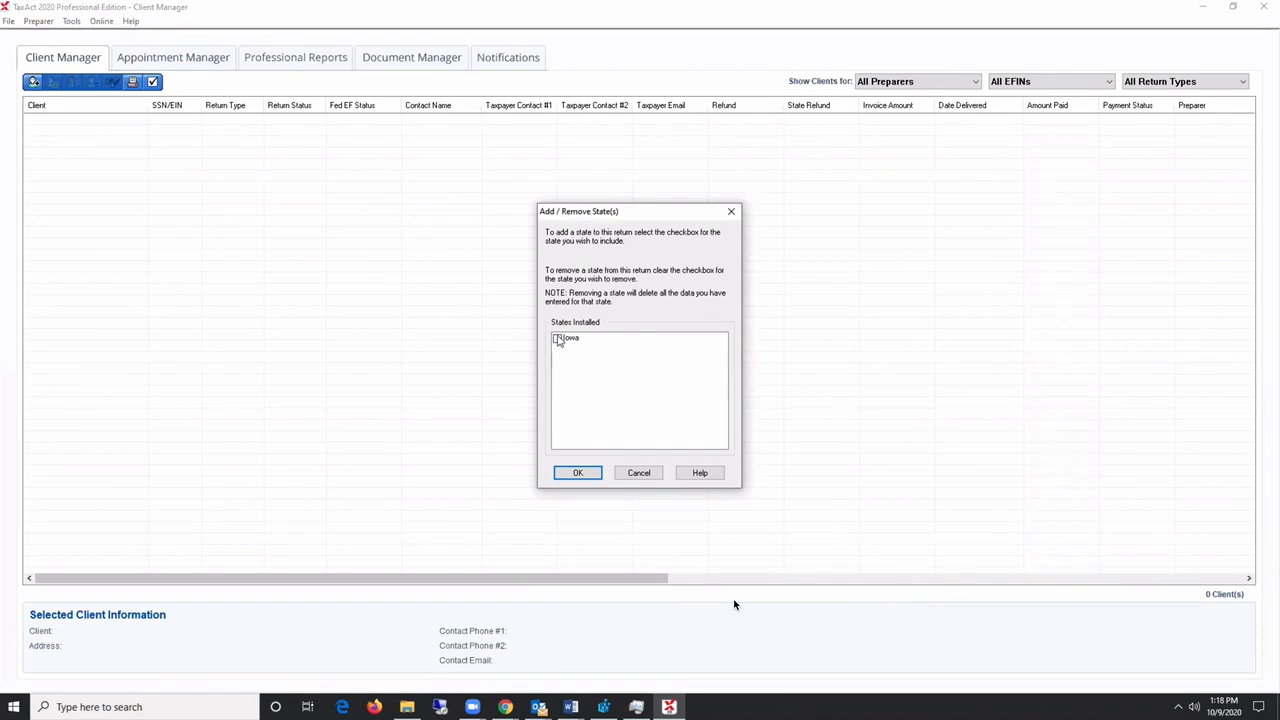
mouse_move(574, 360)
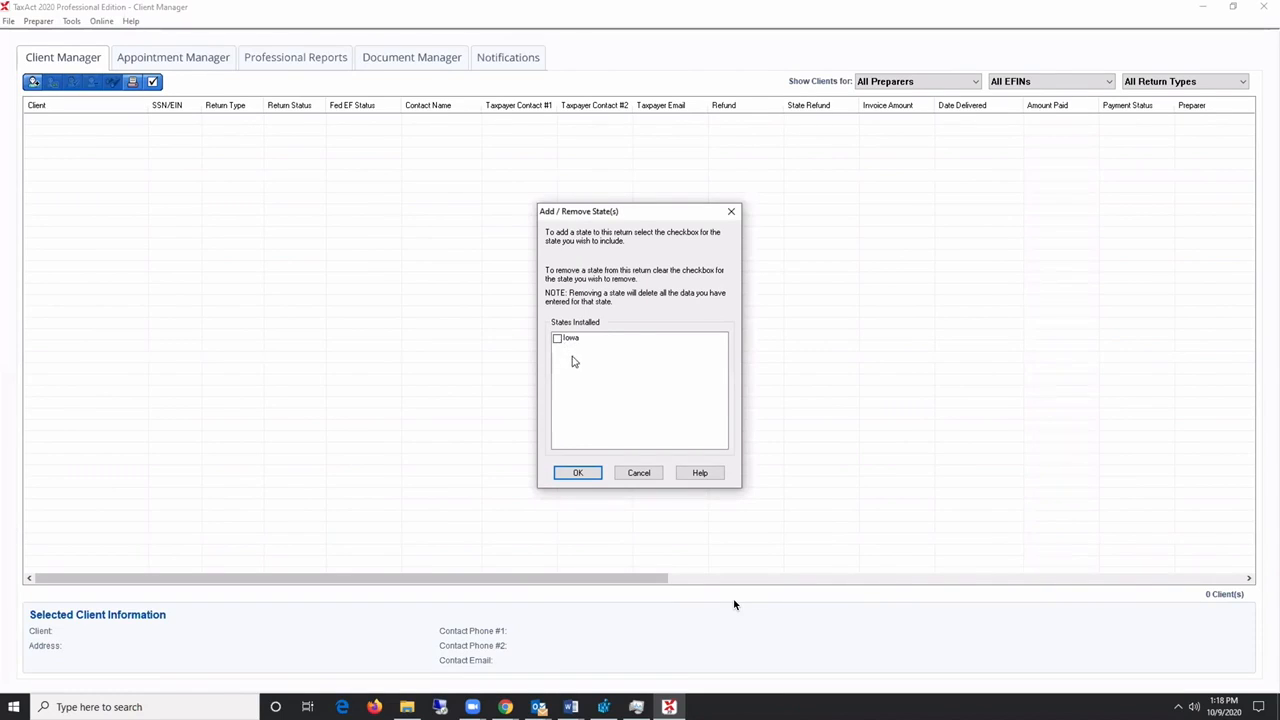
- Confirm the Add / Remove State(s) dialog with no state checked, opening the federal return
left_click(576, 472)
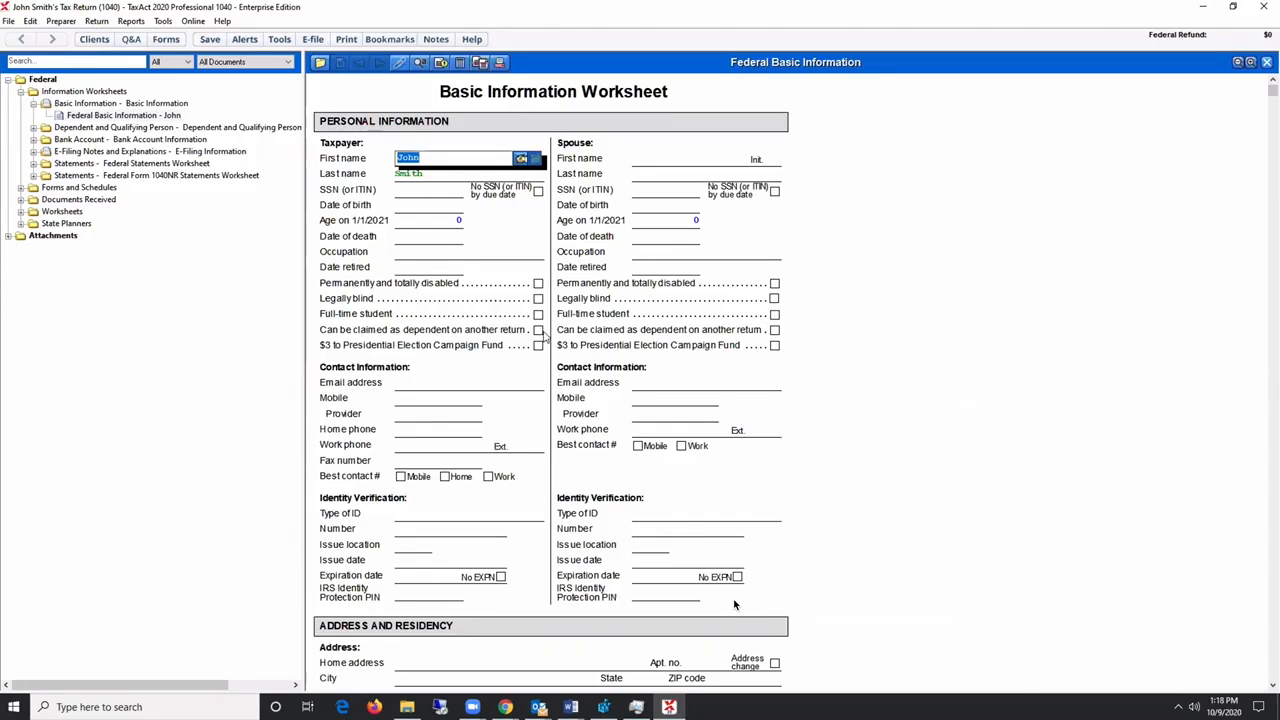
mouse_move(406, 240)
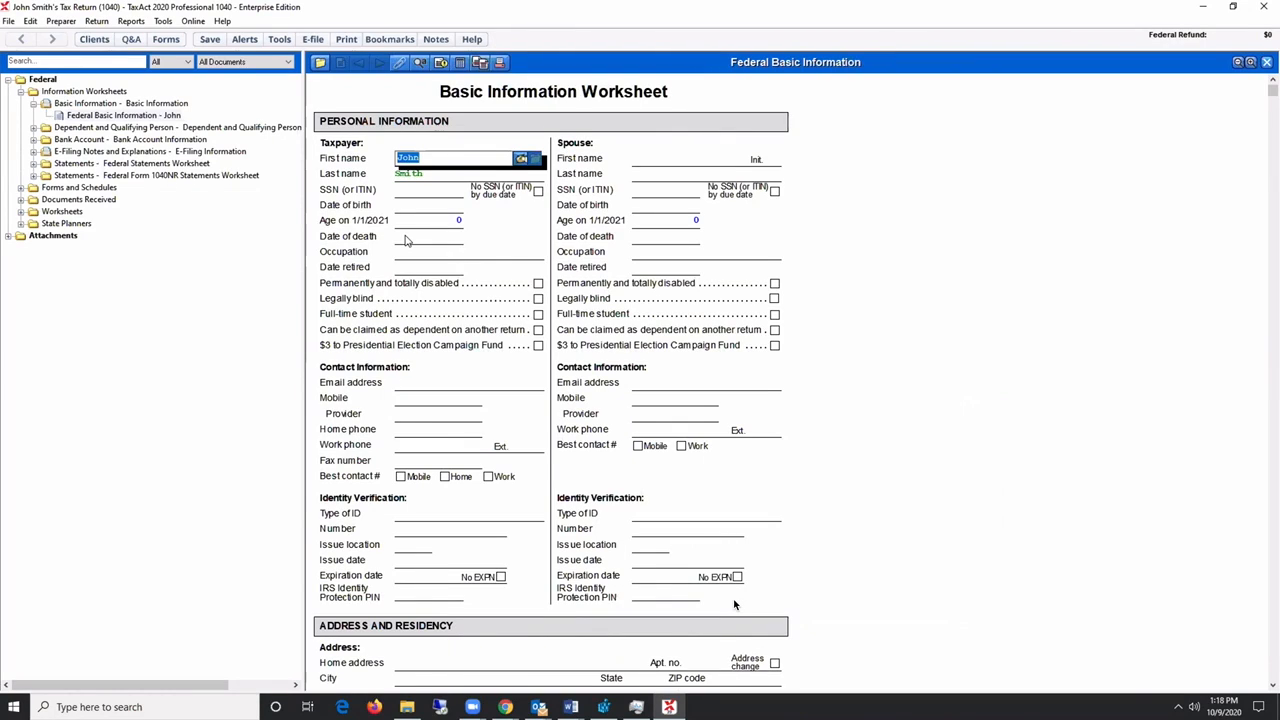
mouse_move(392, 232)
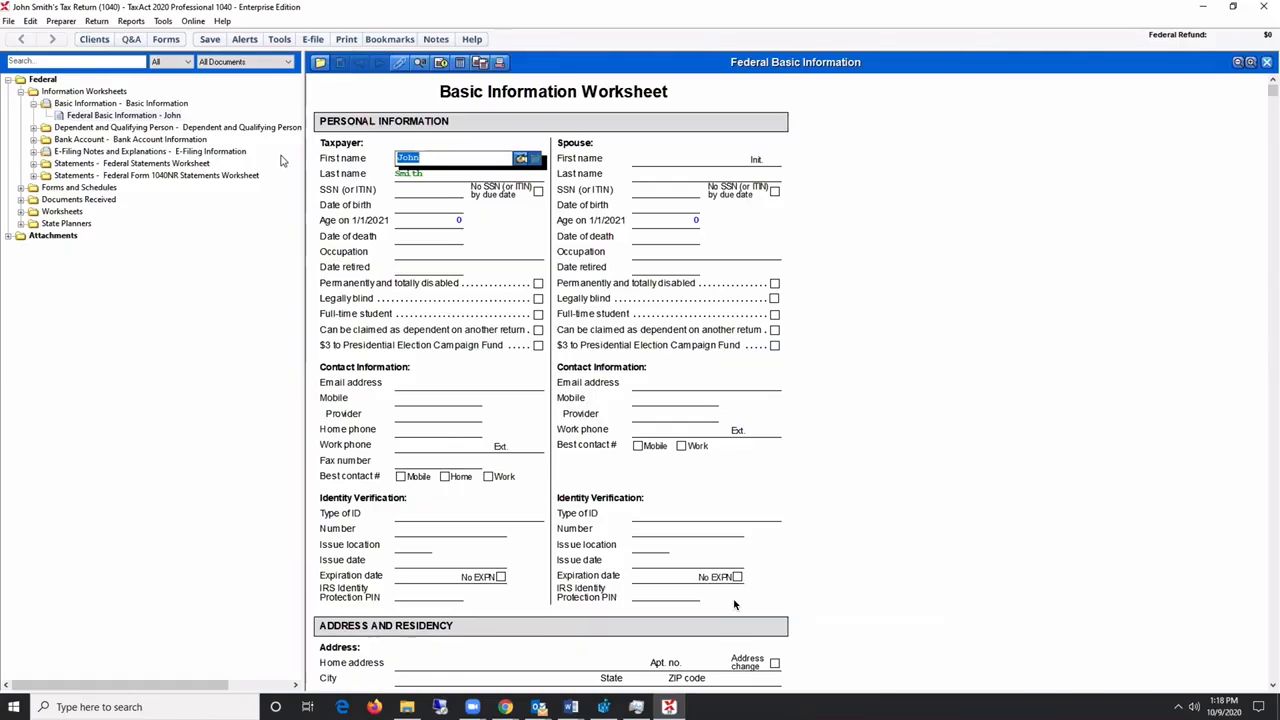
mouse_move(258, 144)
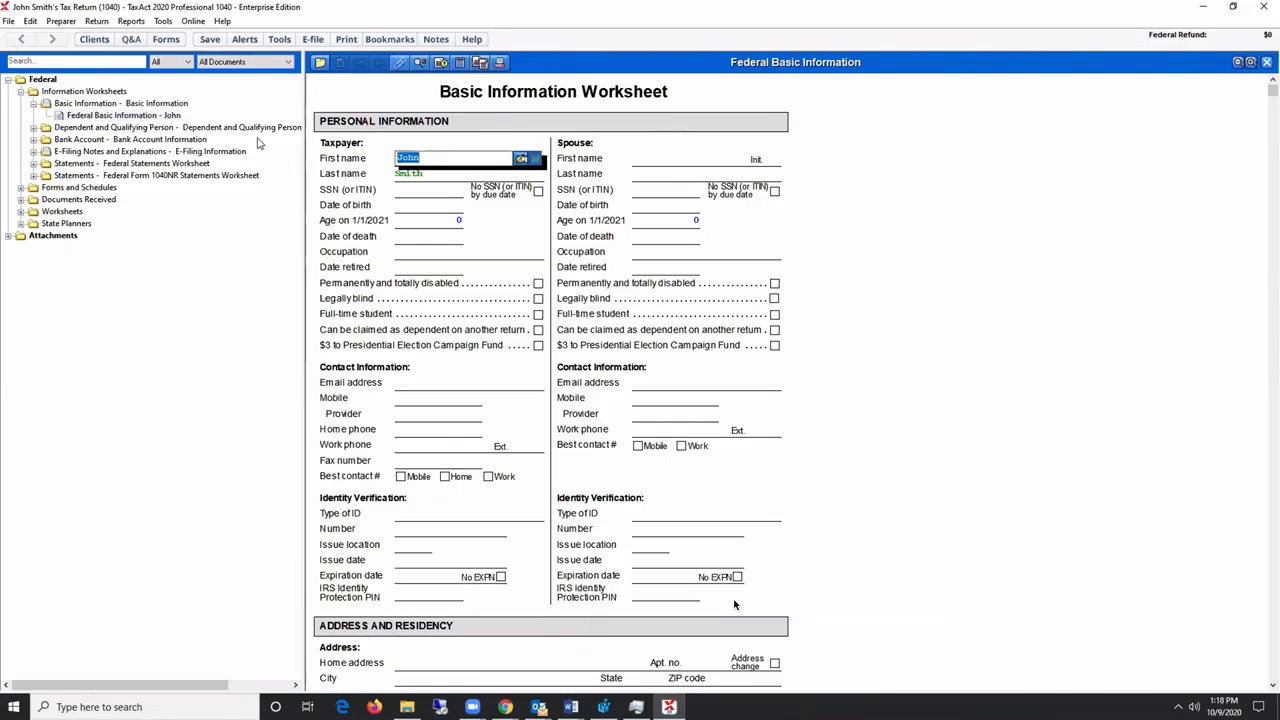
mouse_move(504, 104)
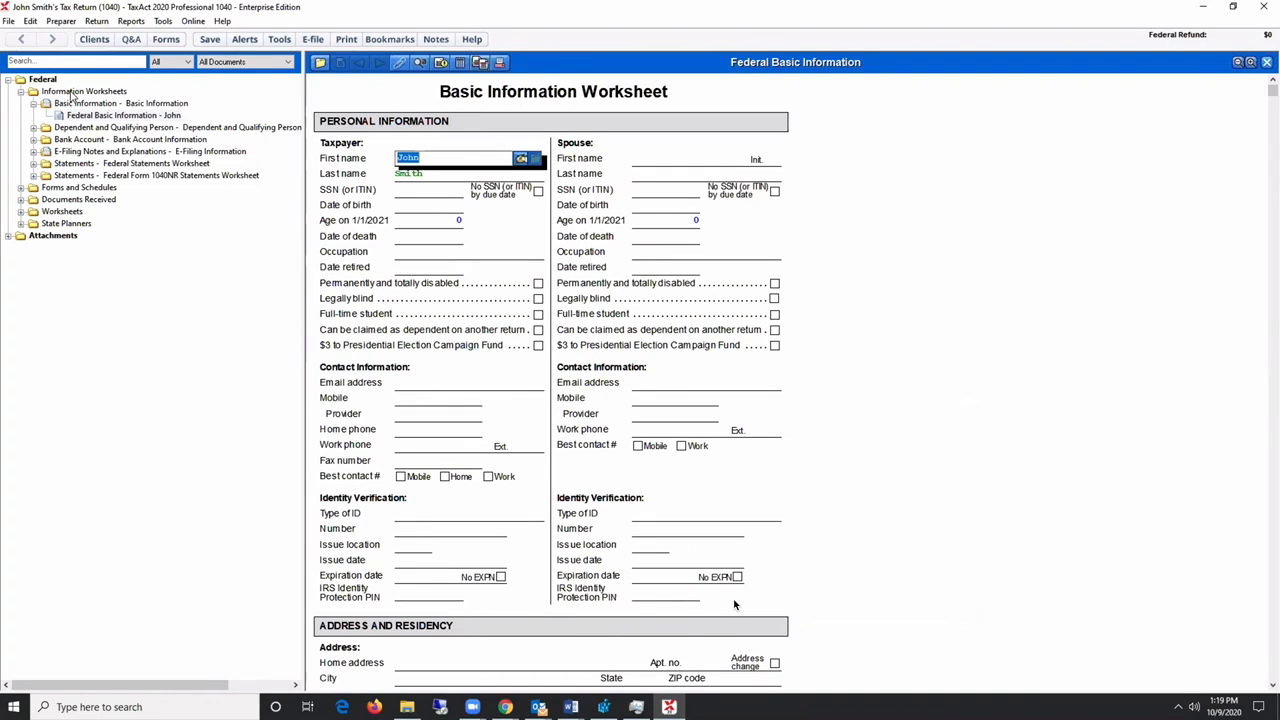
- Browse the return tree through Forms and Schedules, Worksheets and Federal
left_click(84, 92)
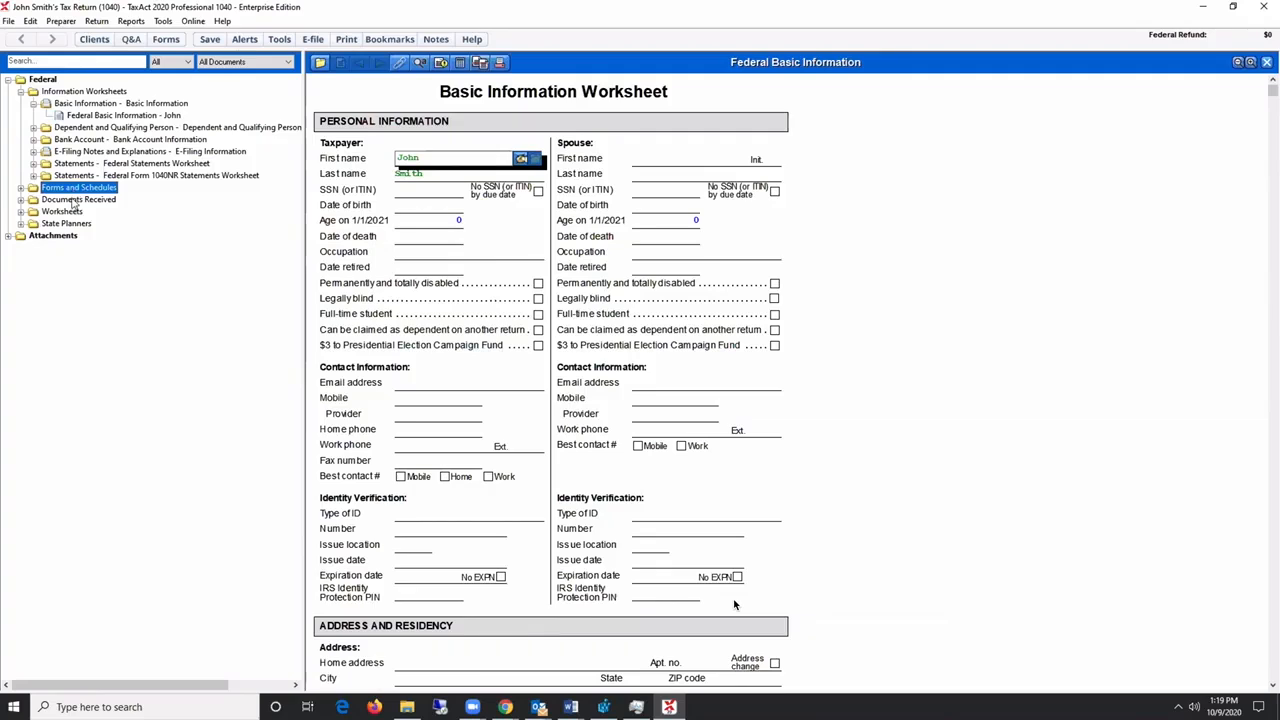
left_click(78, 200)
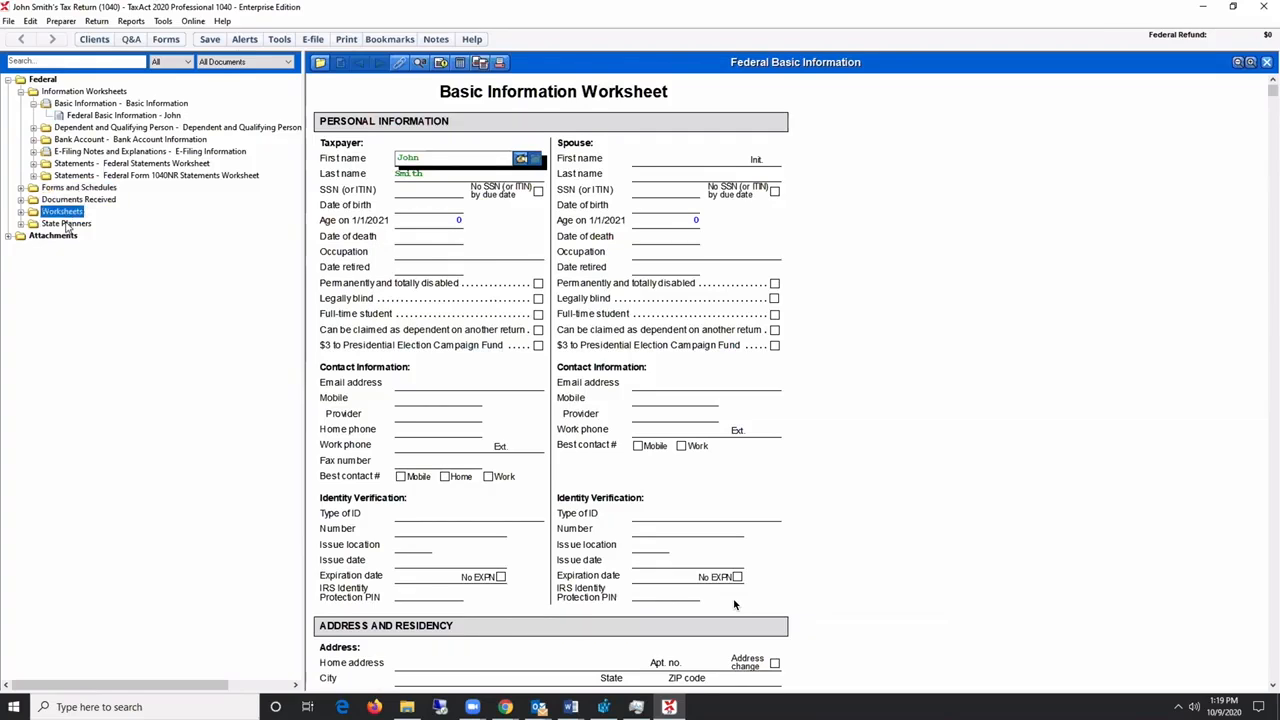
left_click(66, 224)
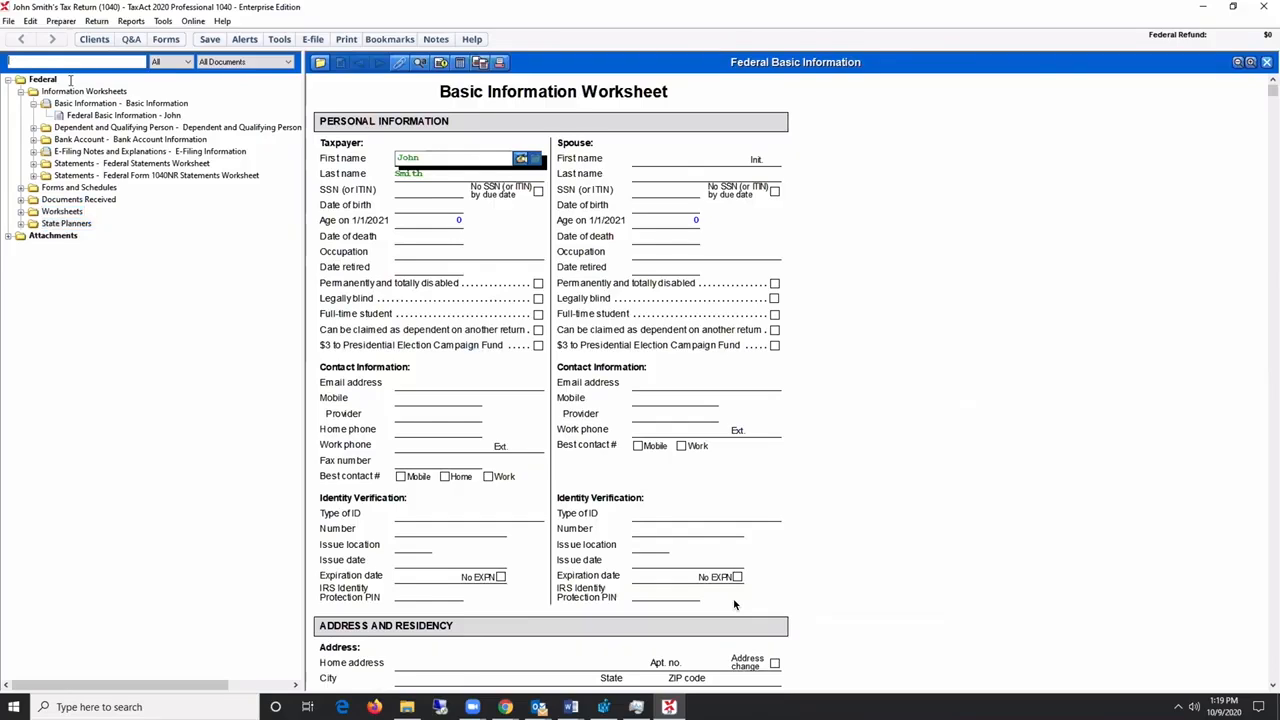
- Search the forms list for W-2 and add a new Form W-2 - Wage and Tax Statement for John
type("W-2")
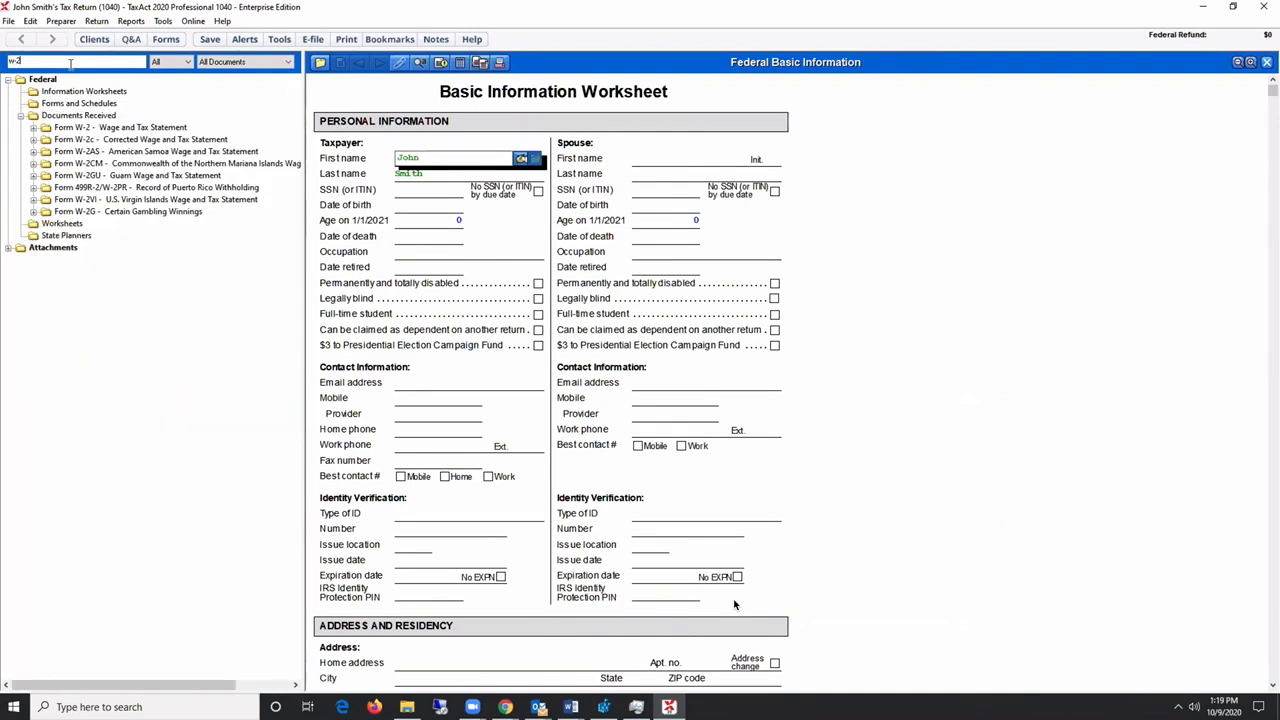
left_click(118, 128)
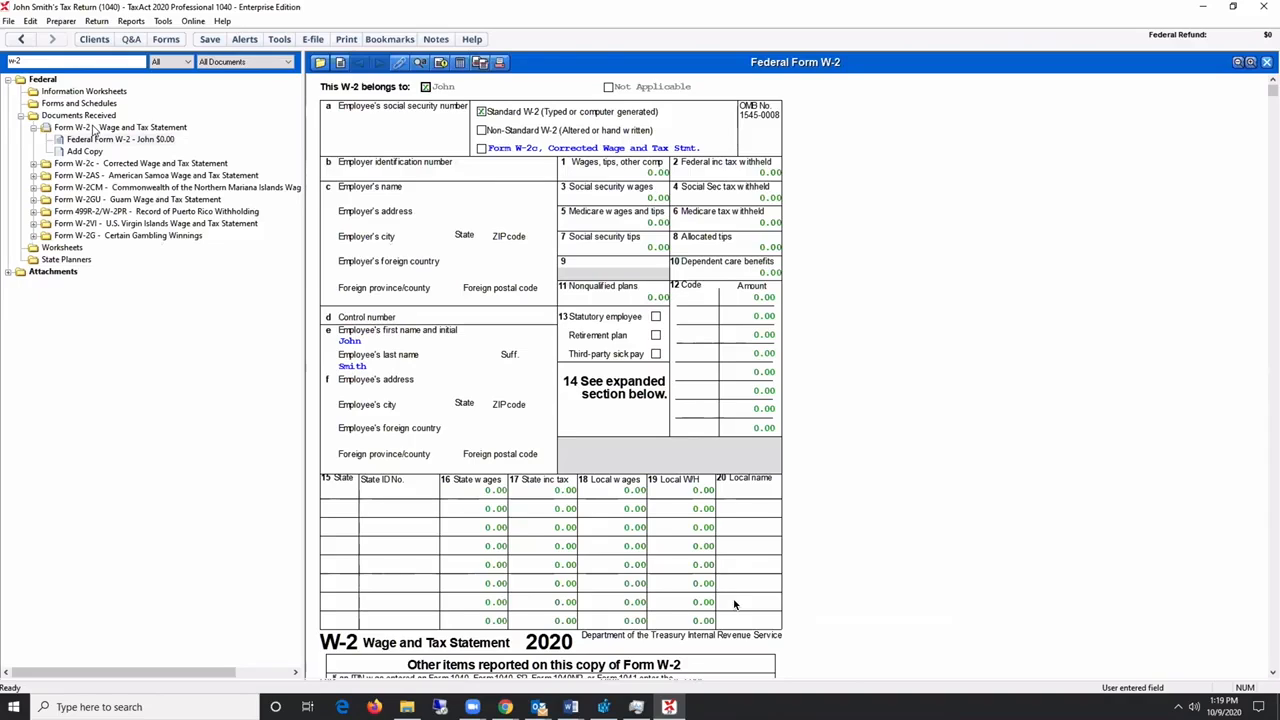
- Enter 10000 in Box 1 wages on John's W-2, add a second copy, and return to the forms view
left_click(120, 128)
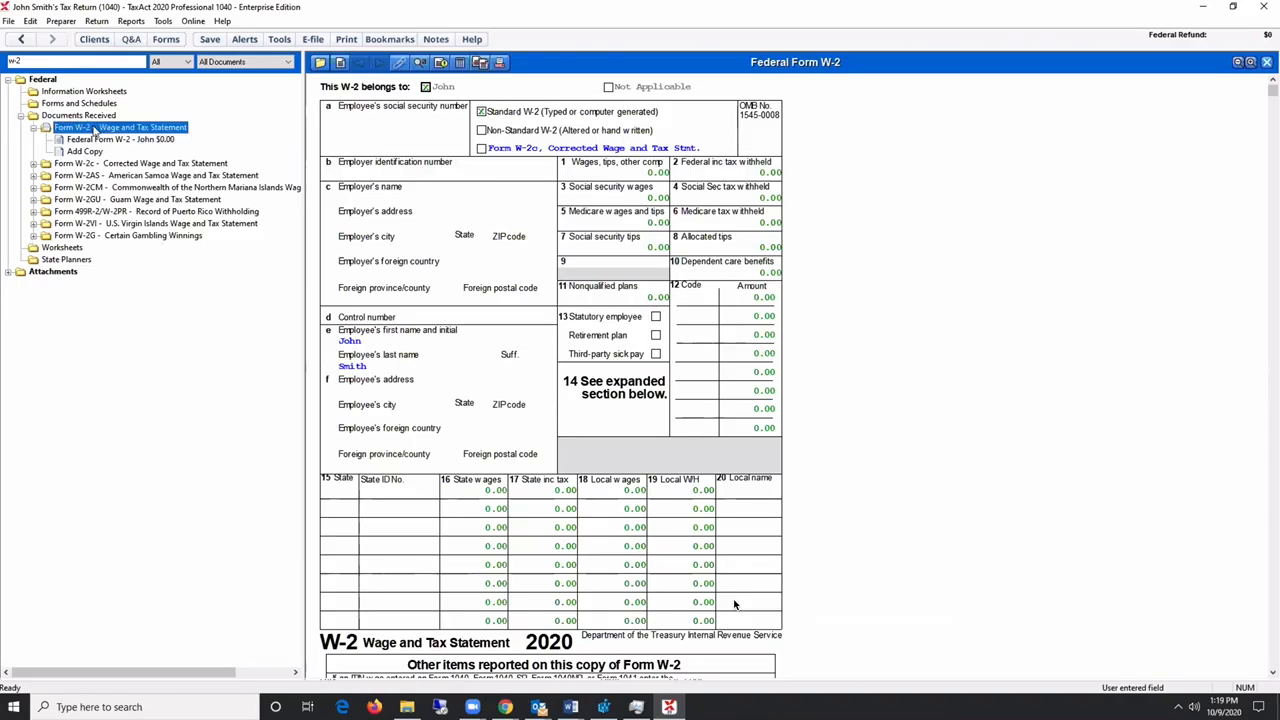
left_click(120, 140)
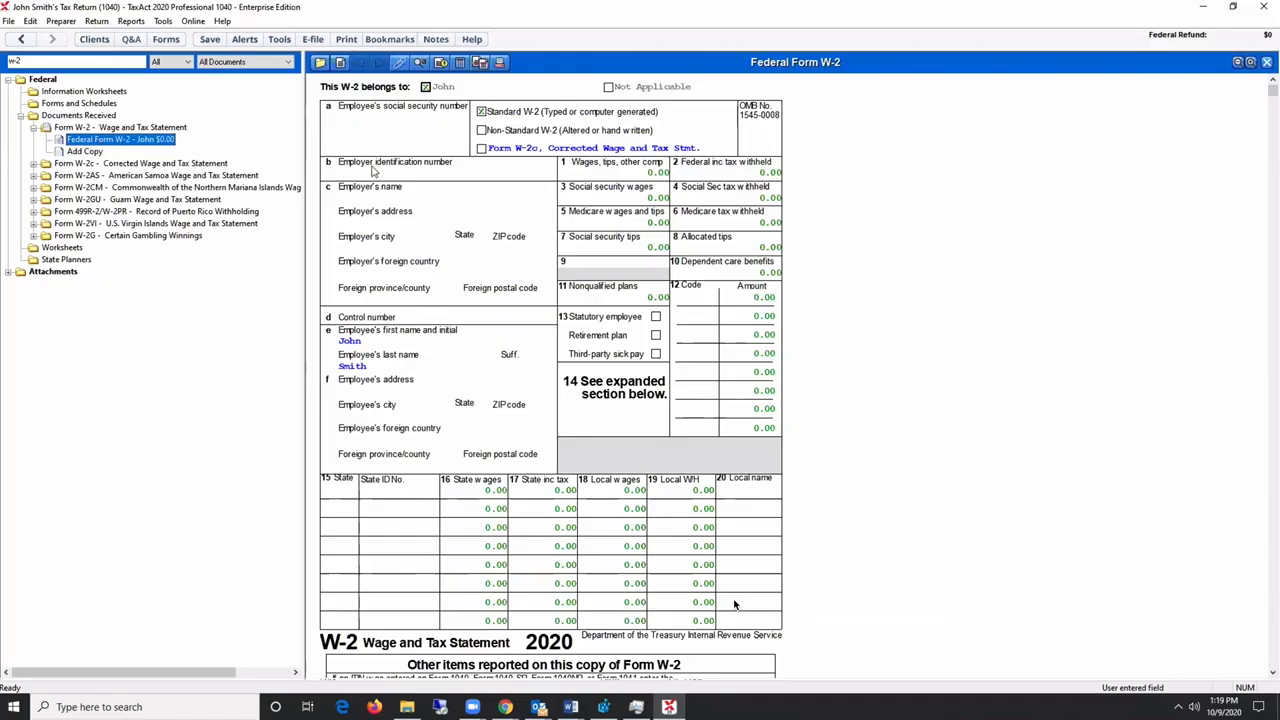
left_click(610, 172)
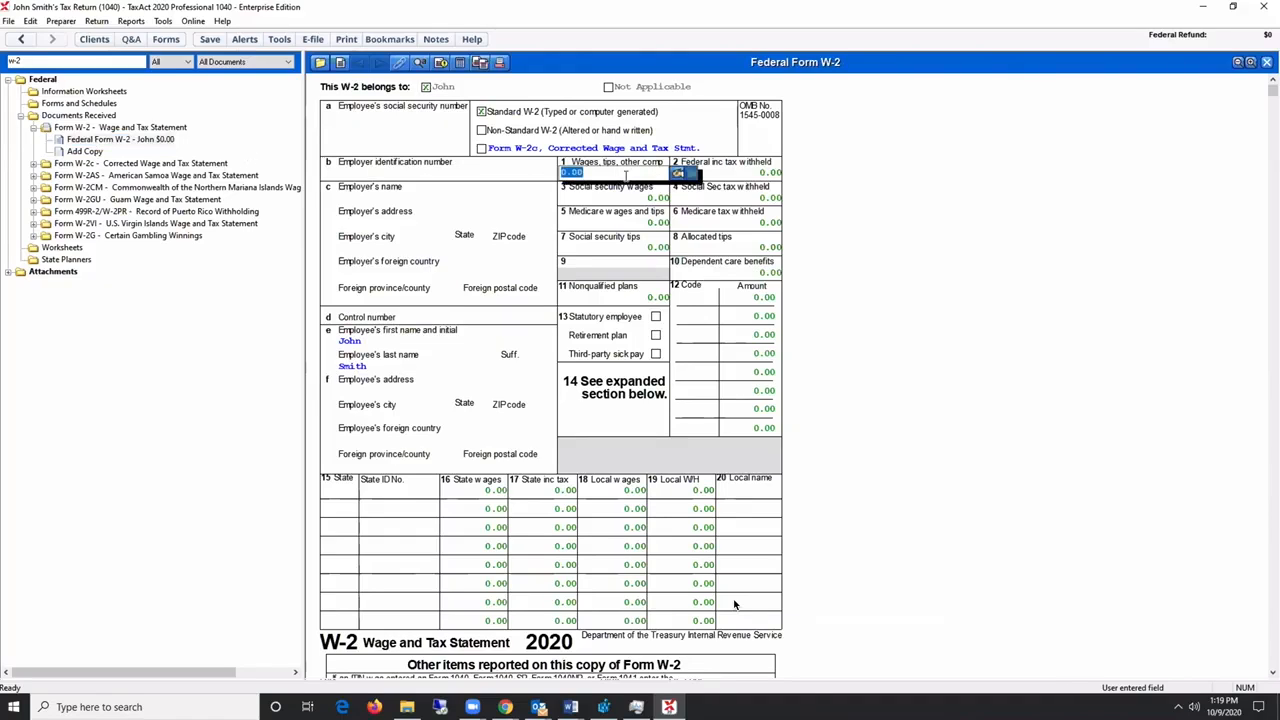
type("10000")
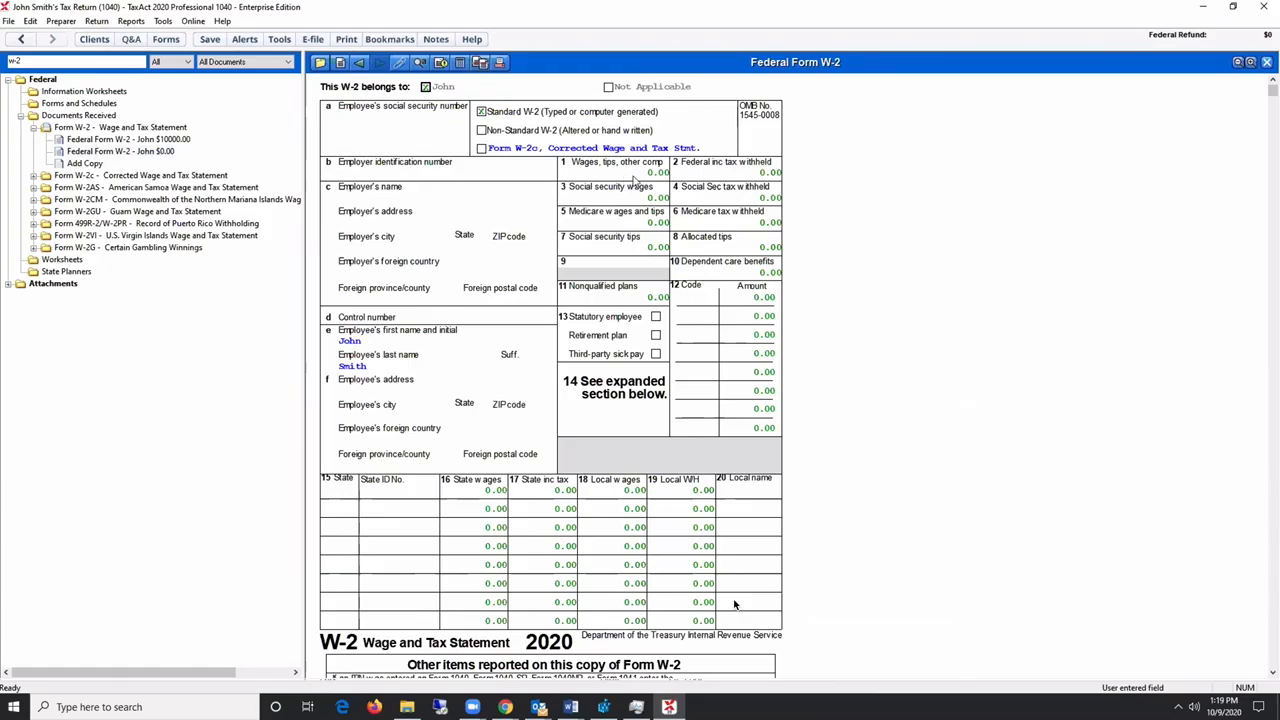
left_click(610, 172)
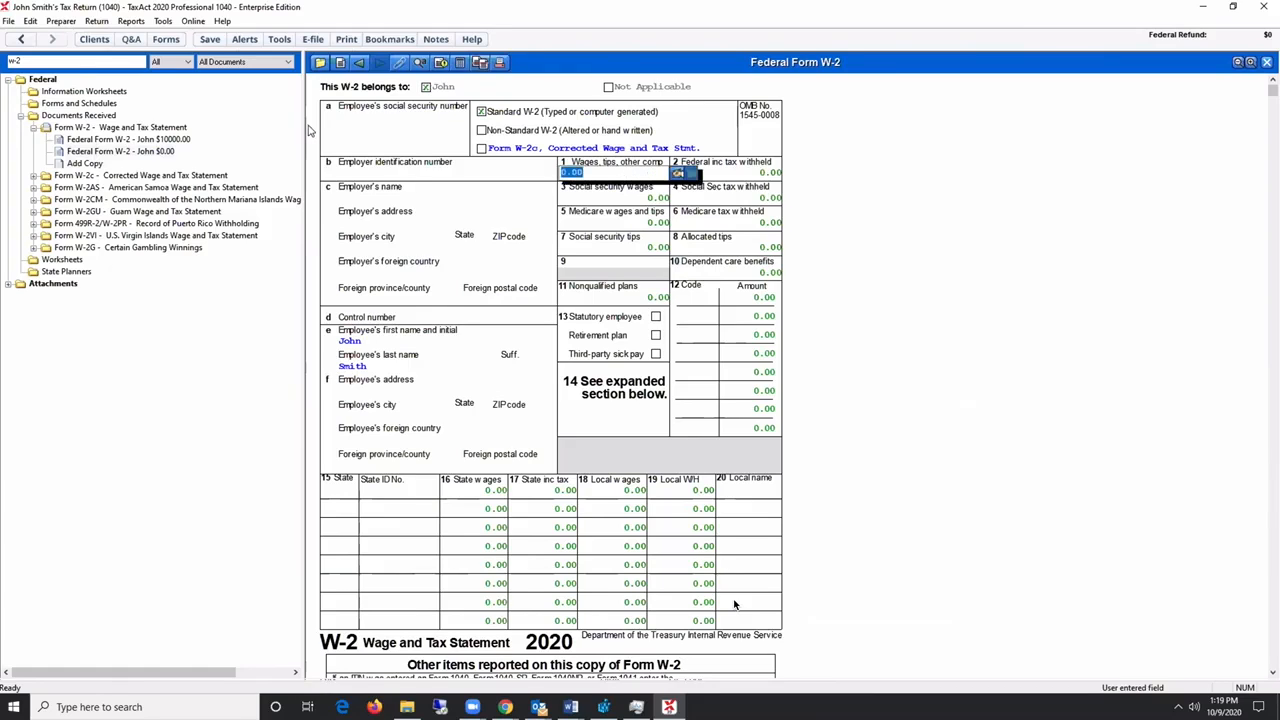
mouse_move(420, 62)
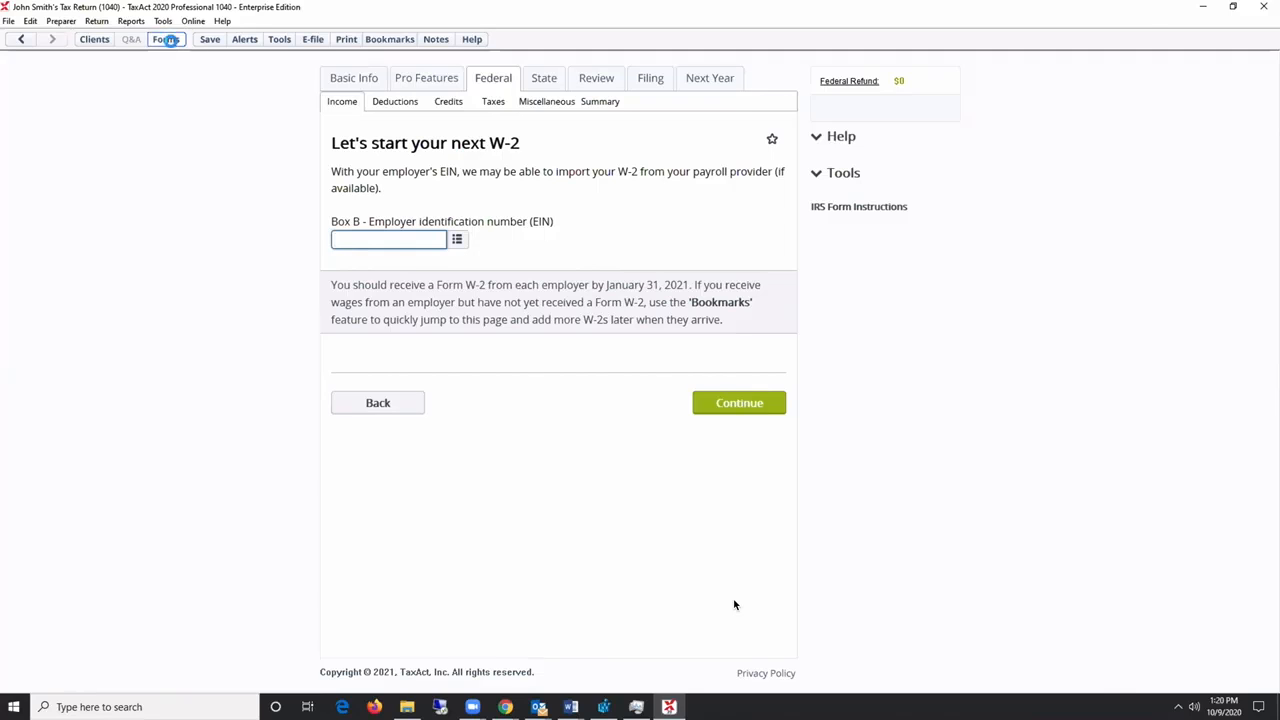
left_click(166, 40)
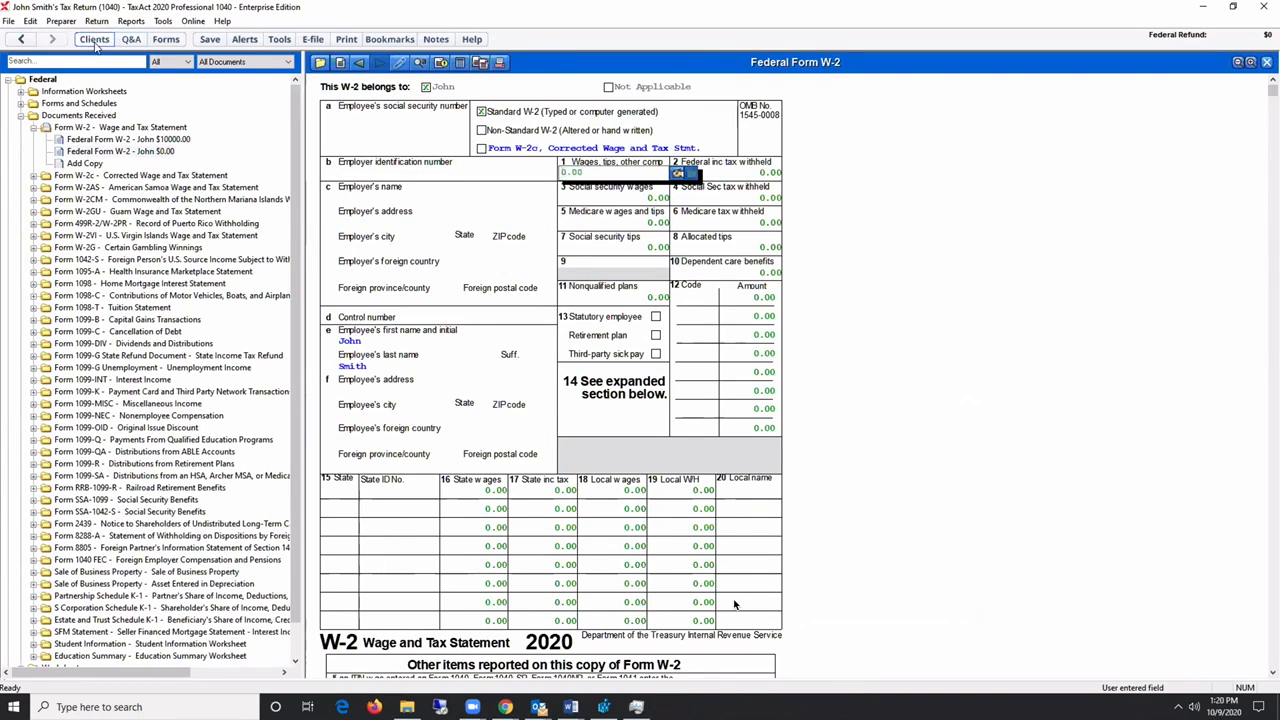
left_click(94, 40)
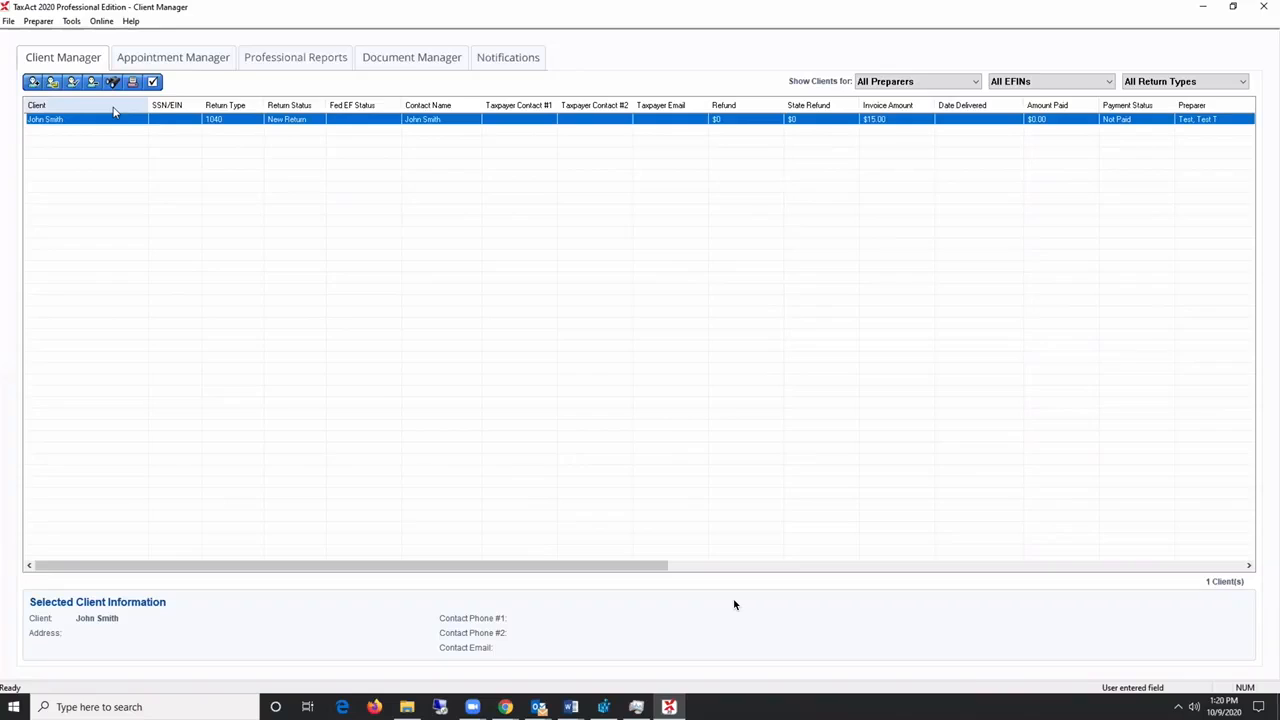
mouse_move(32, 82)
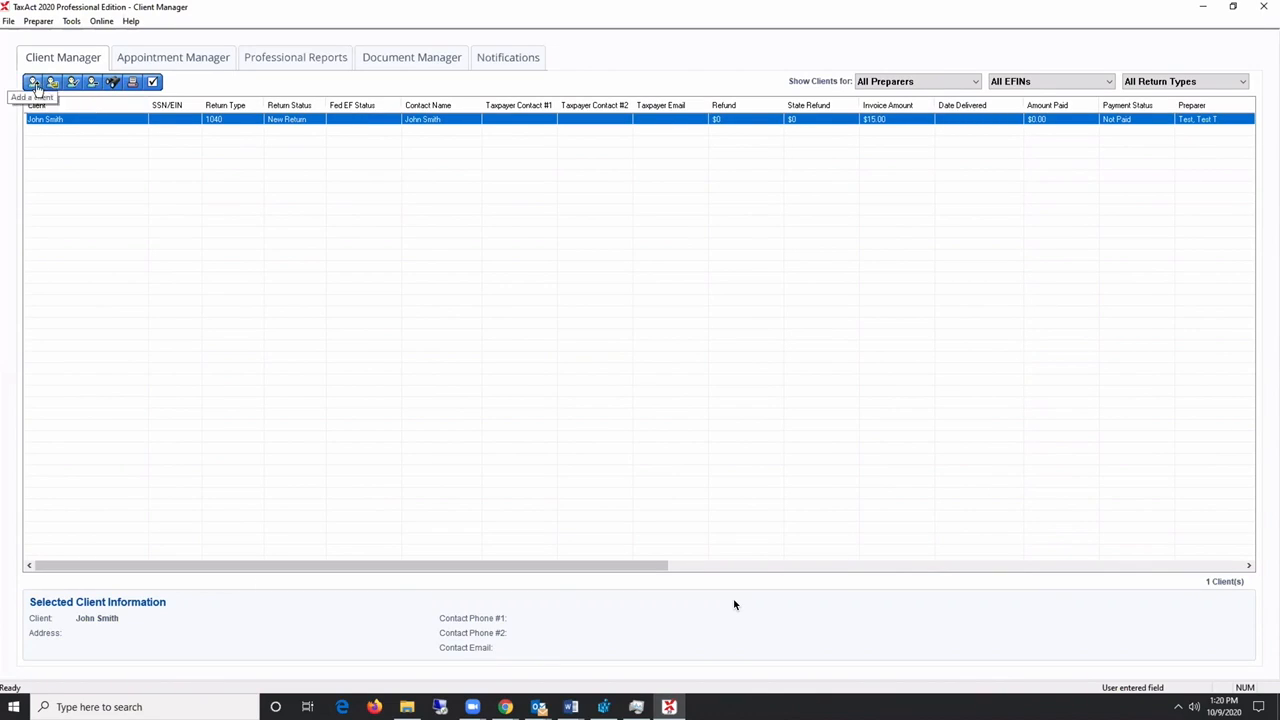
- Reopen the Add Client prompt from Client Manager
left_click(32, 82)
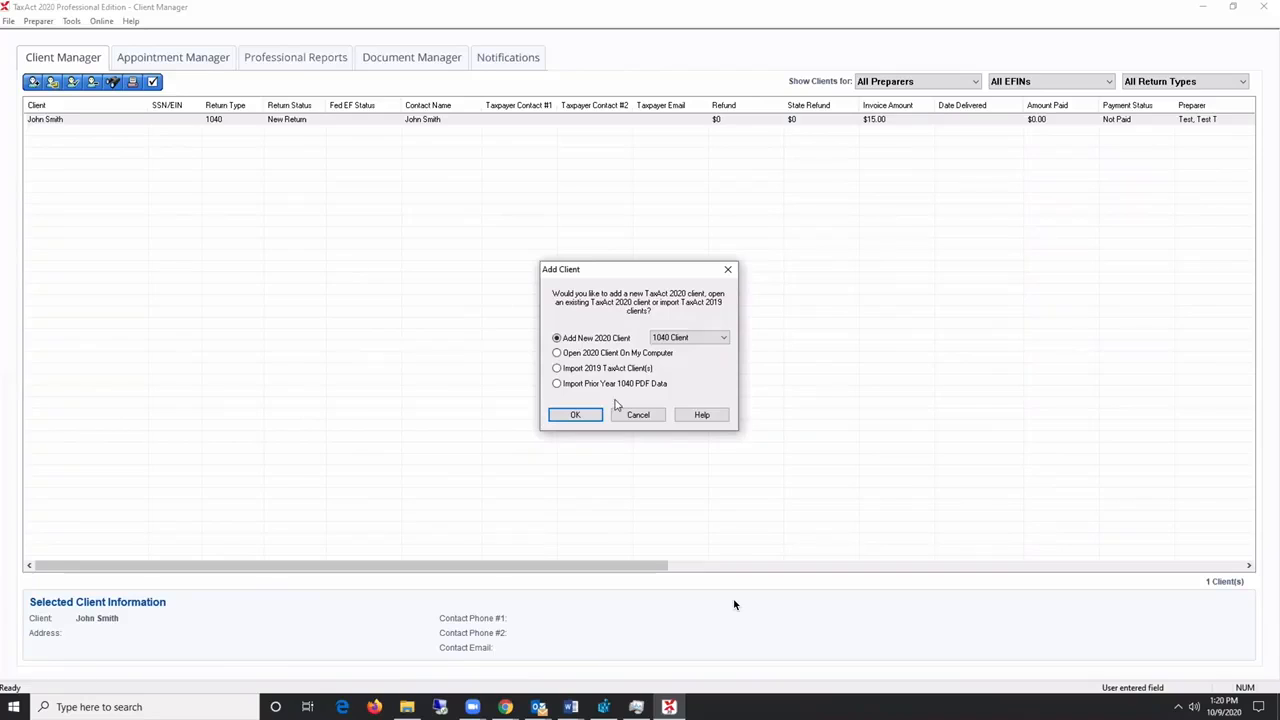
mouse_move(638, 414)
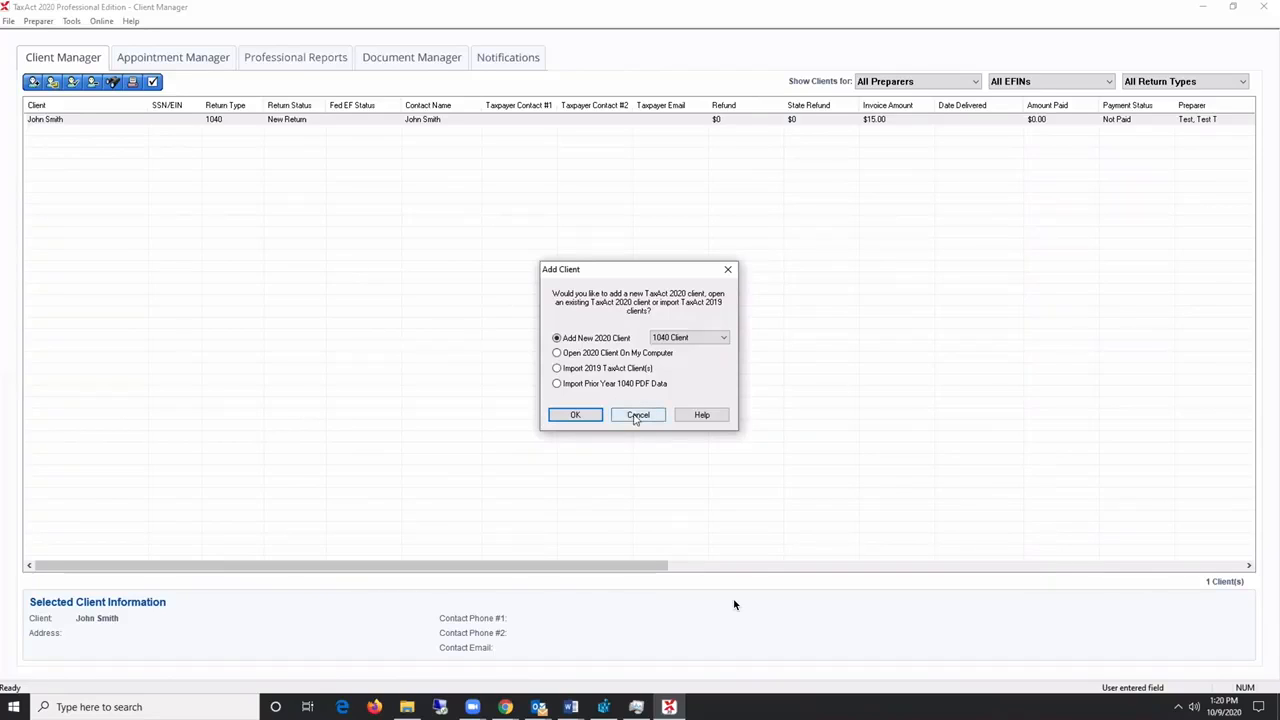
mouse_move(576, 414)
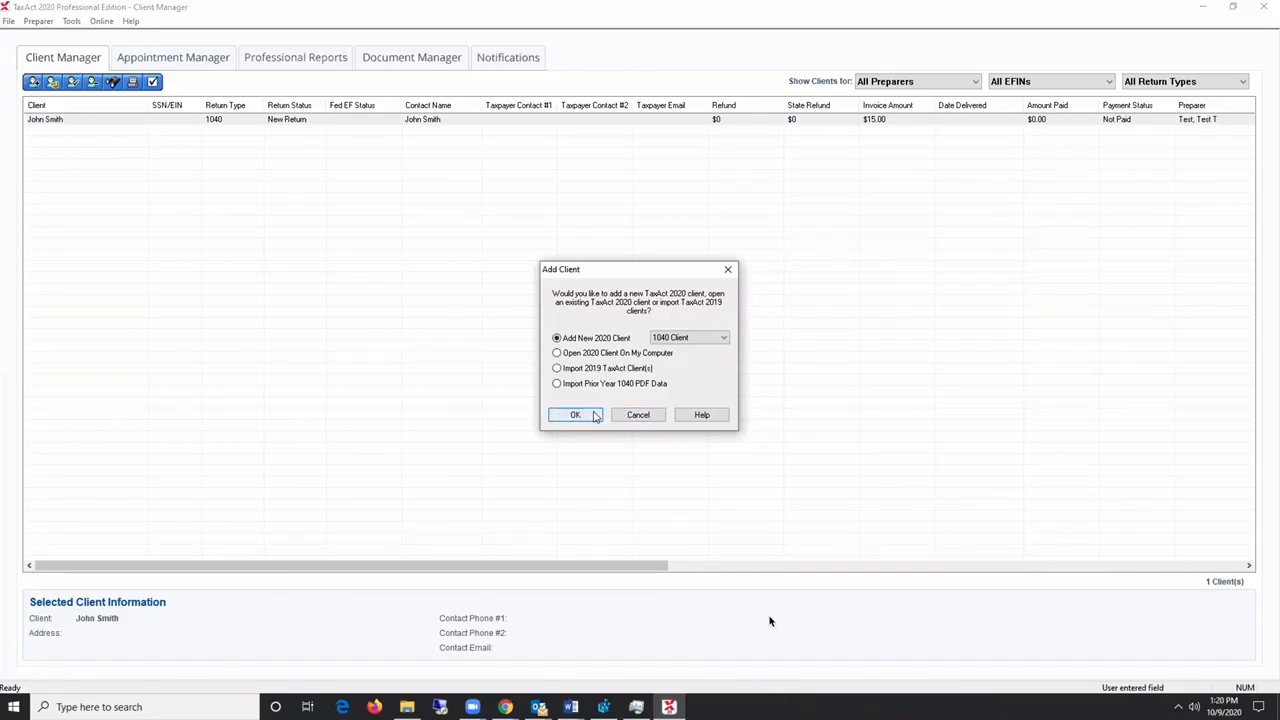